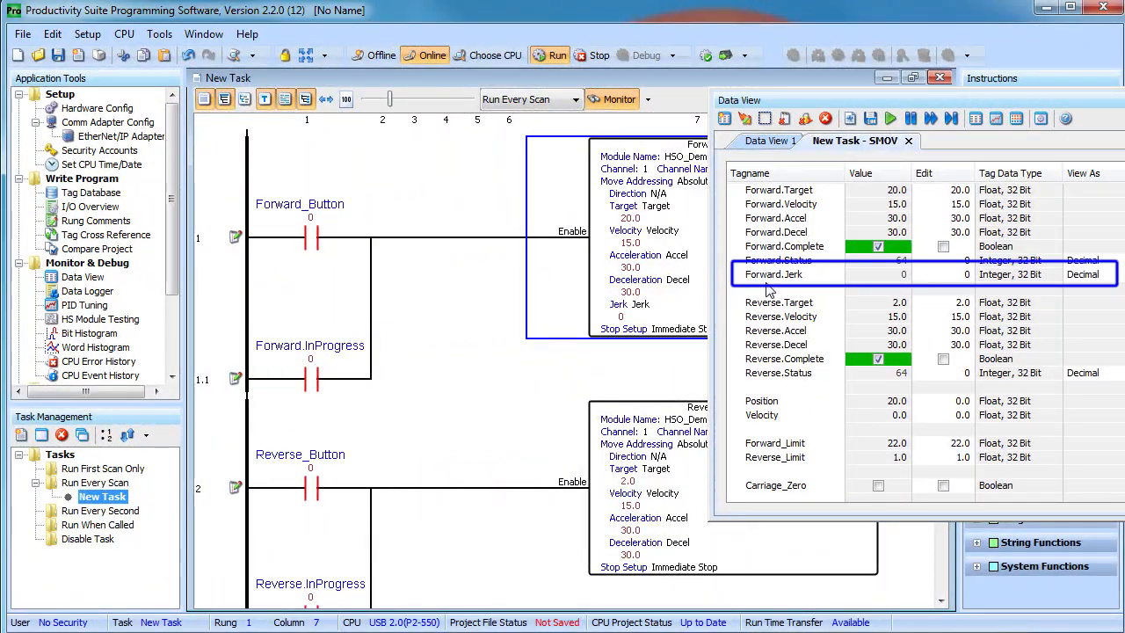
Trigger the reverse move with jerk enabled so the carriage returns to position 2.0.
left_click(782, 274)
type("50")
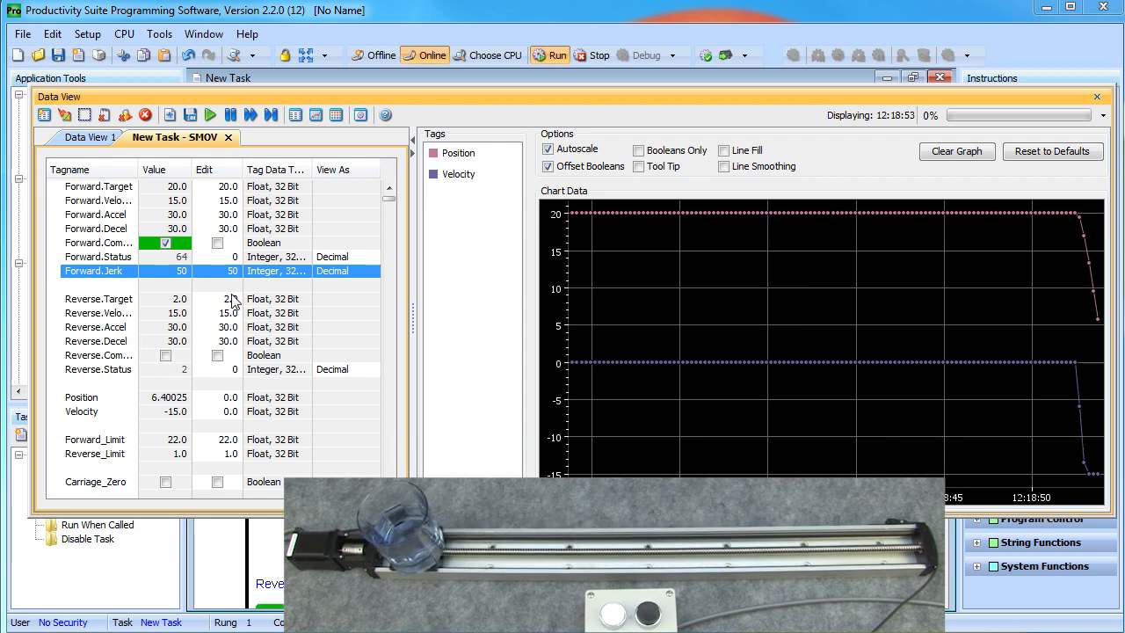
left_click(166, 355)
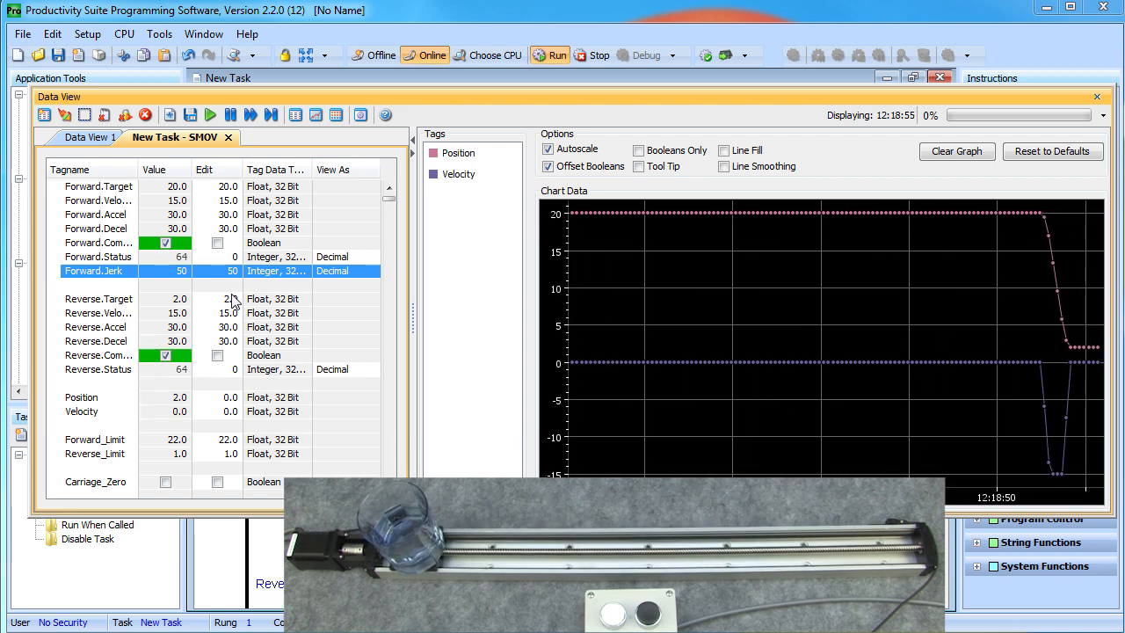